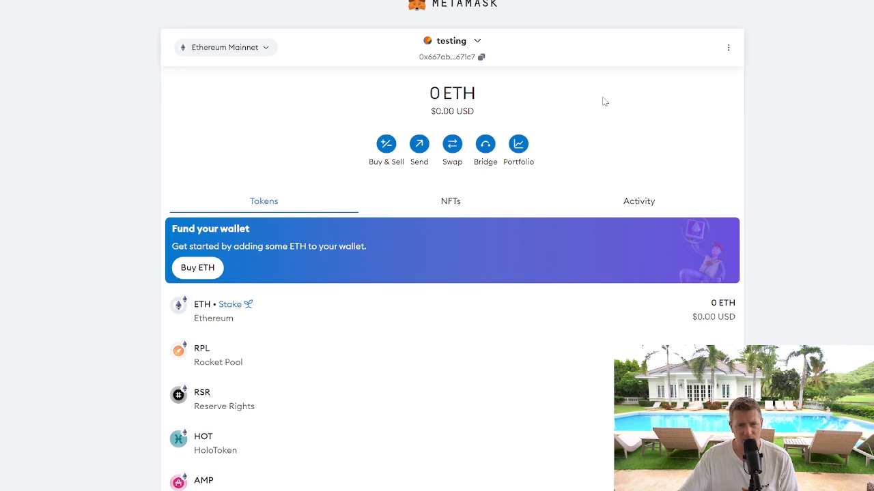
Reach the empty Add a network manually form via Settings > Networks.
left_click(729, 46)
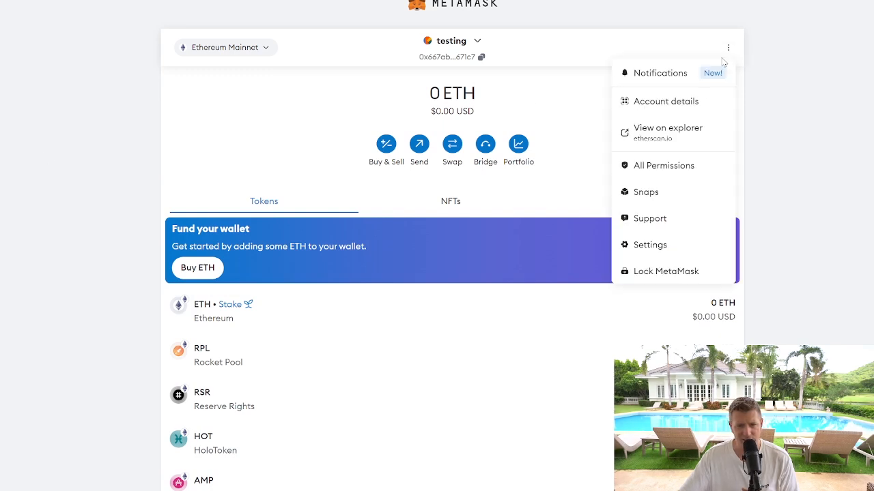
left_click(650, 244)
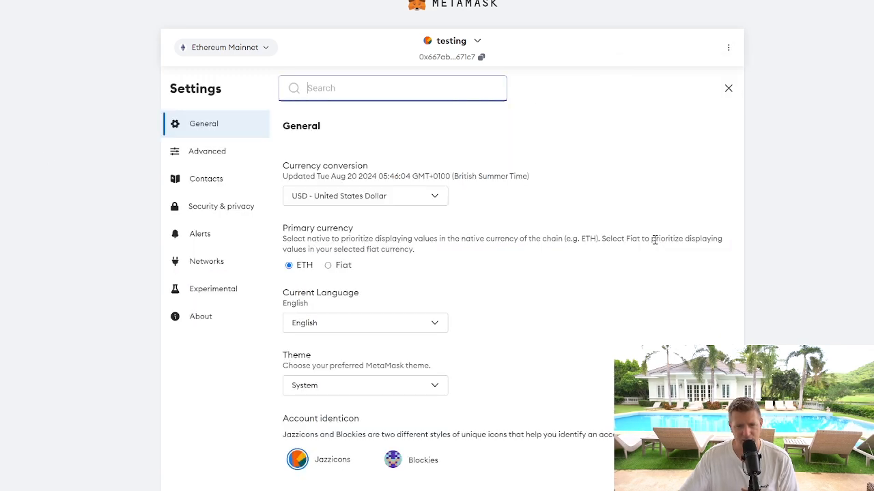
left_click(206, 263)
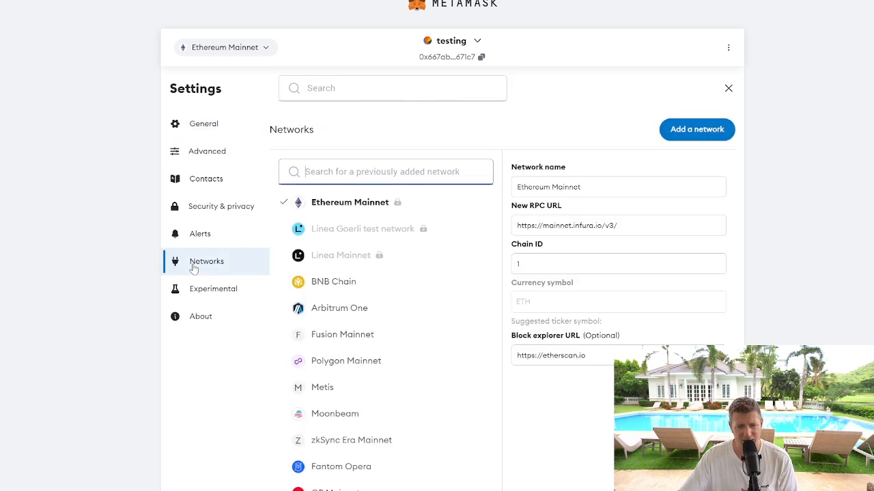
mouse_move(713, 136)
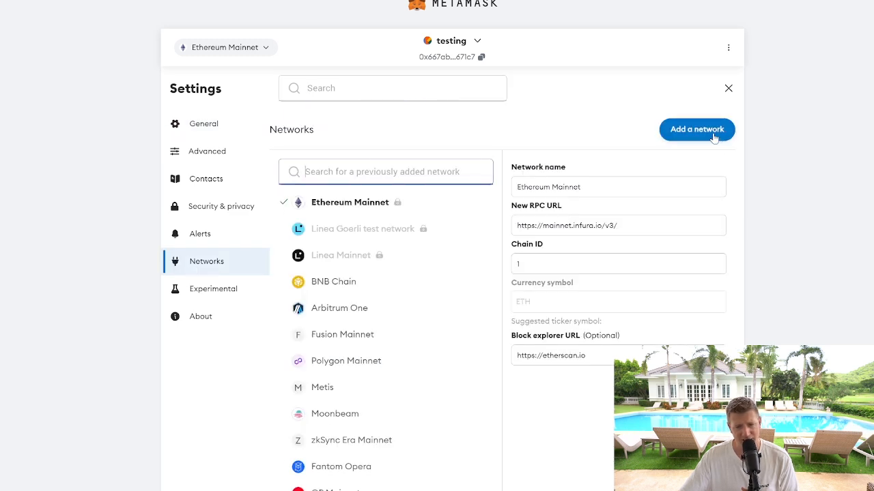
left_click(696, 128)
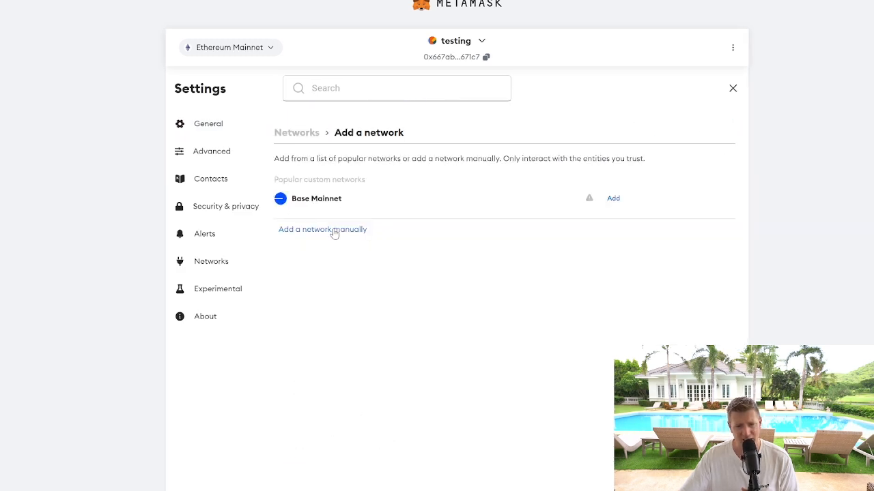
left_click(322, 230)
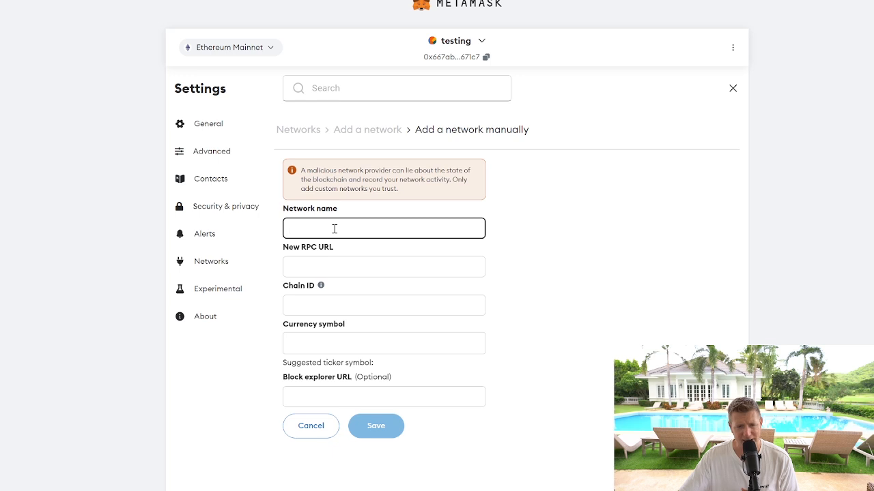
mouse_move(374, 336)
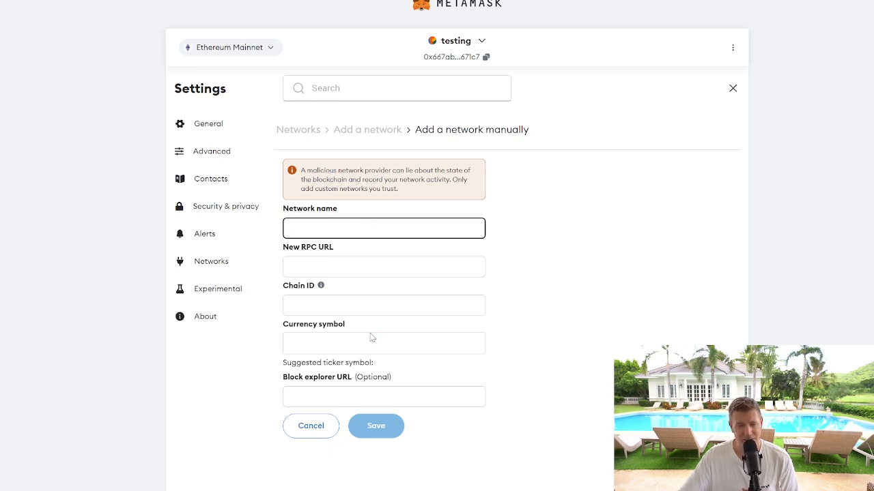
Select 'Harmony Mainnet' in the Harmony docs table to copy it as the network name.
left_click(383, 227)
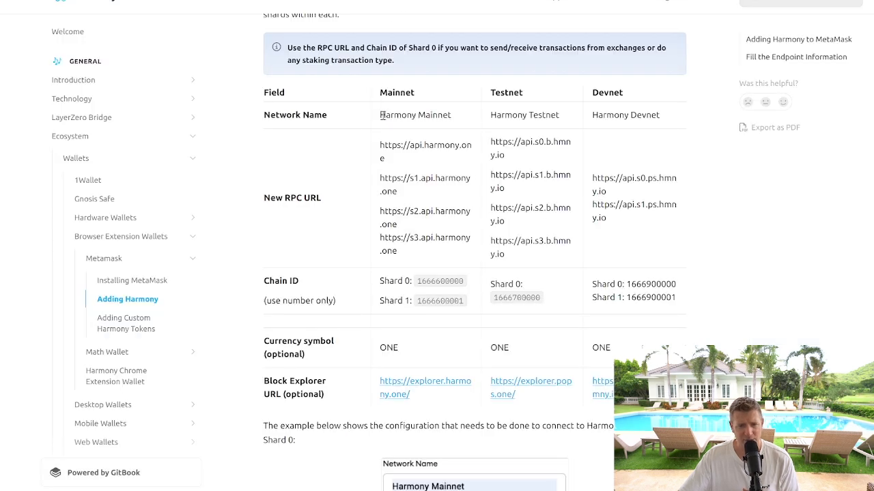
double_click(415, 115)
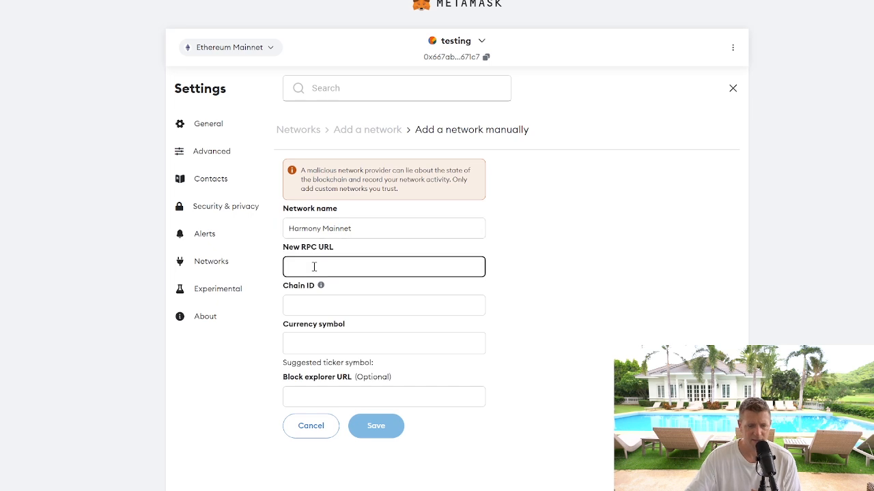
type("https://api.harmony.one")
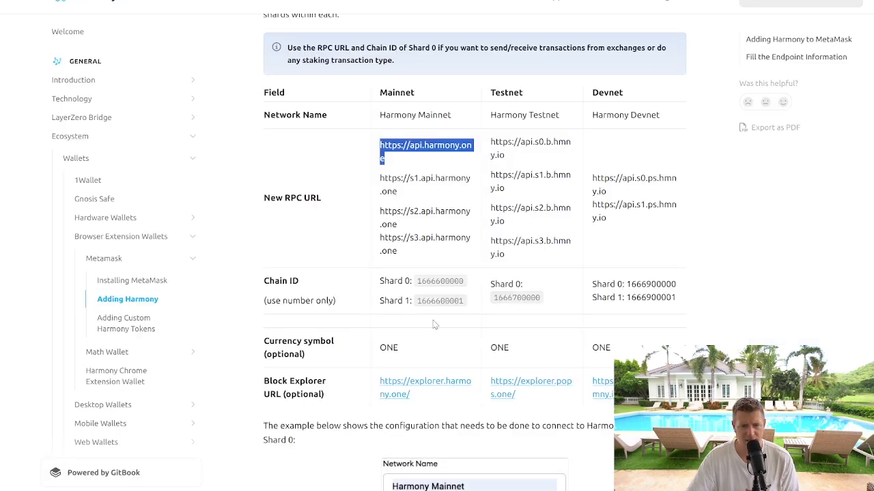
mouse_move(471, 282)
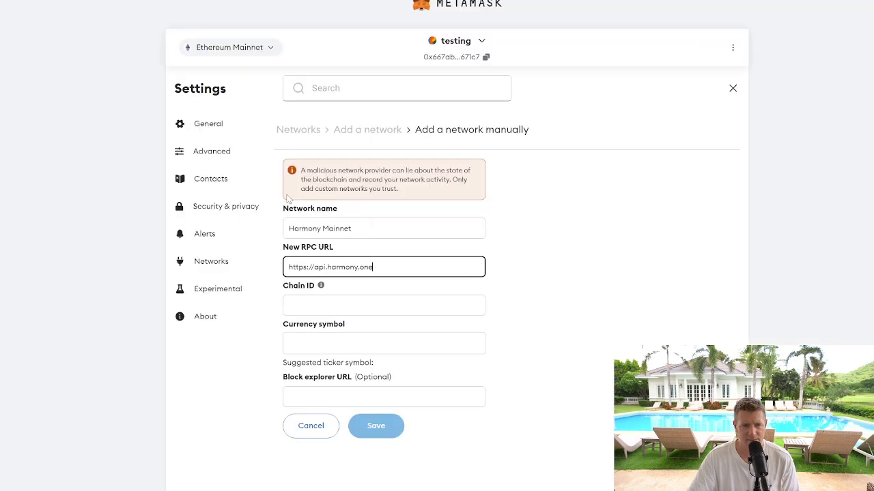
type("1666600000")
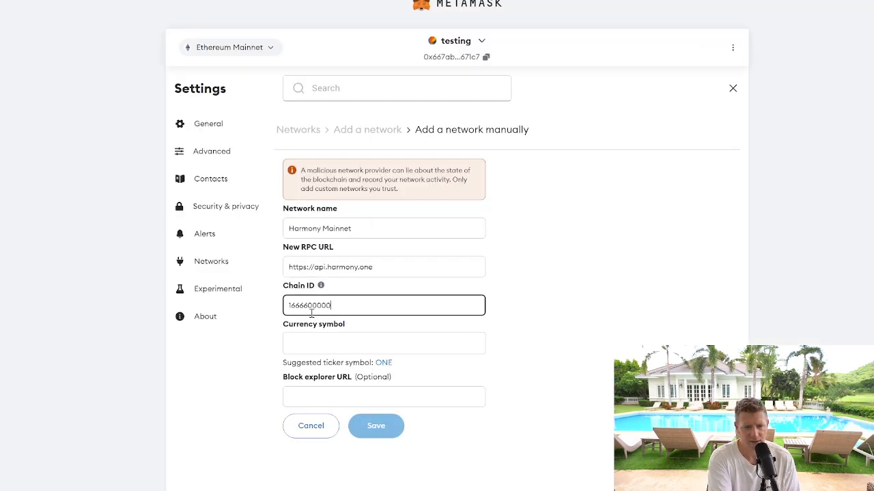
left_click(384, 344)
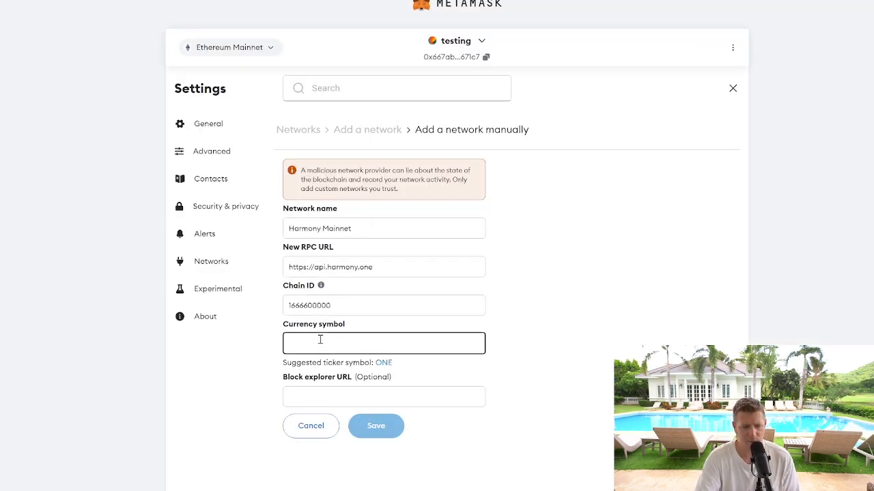
type("ONE")
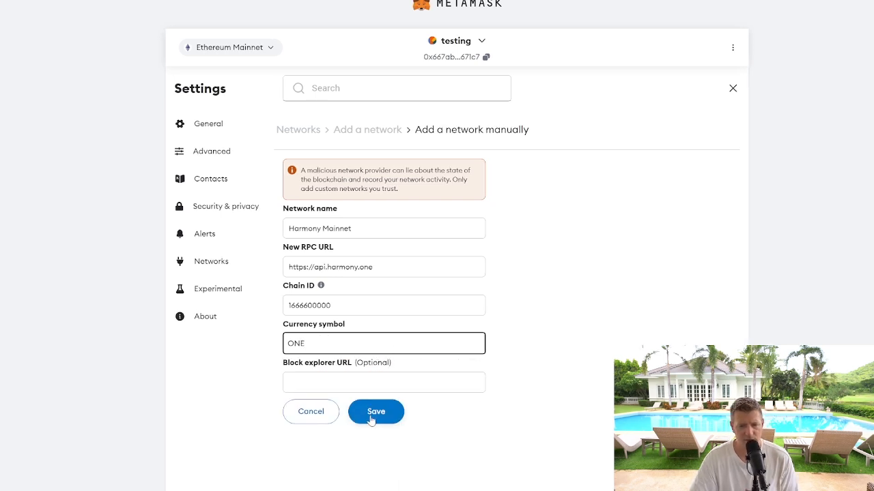
Save Harmony Mainnet and dismiss the 'You're now using Harmony Mainnet' notice.
left_click(375, 412)
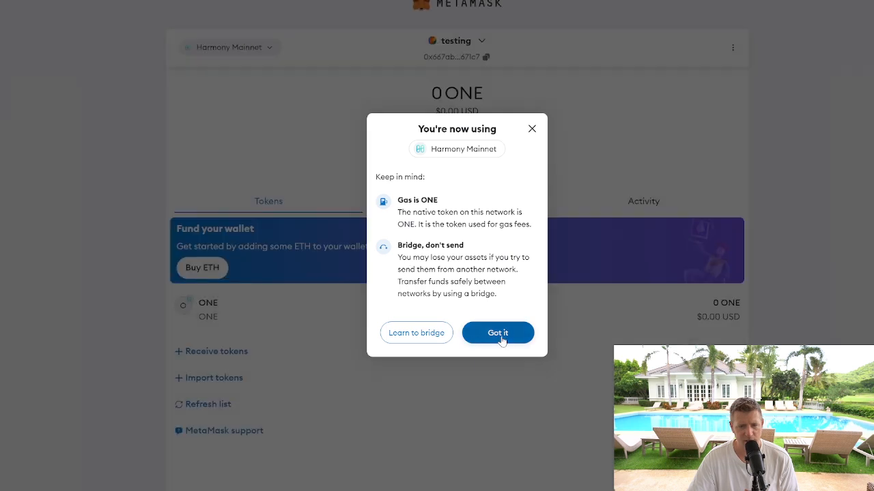
left_click(497, 333)
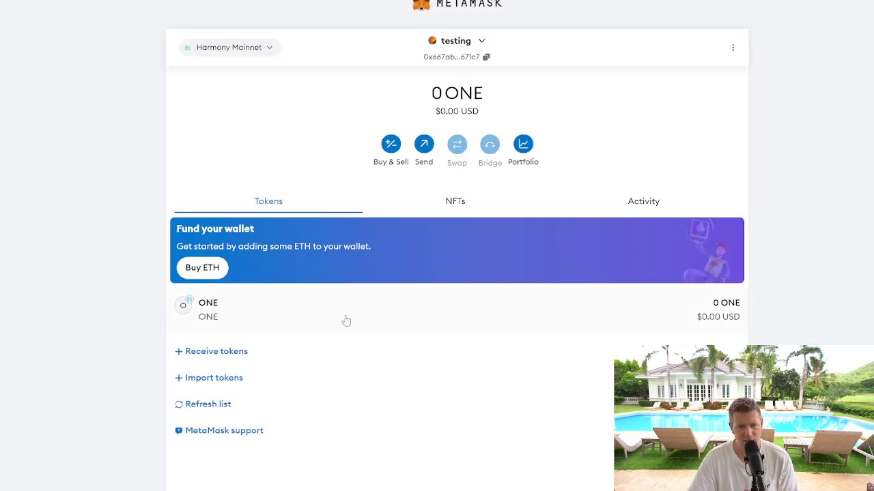